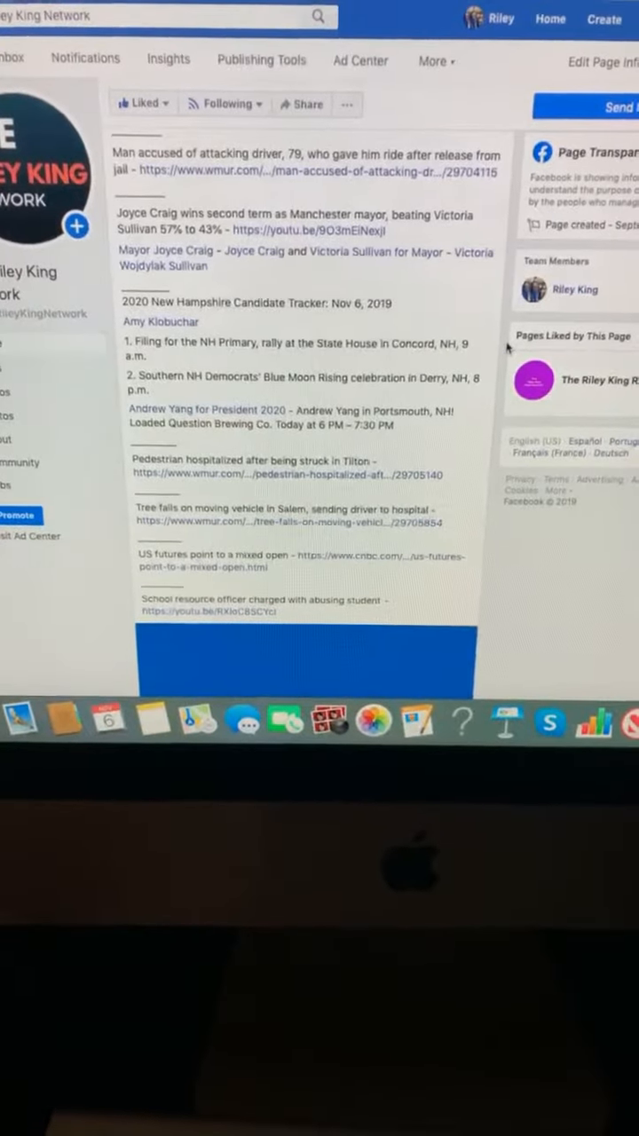
scroll("down", 3)
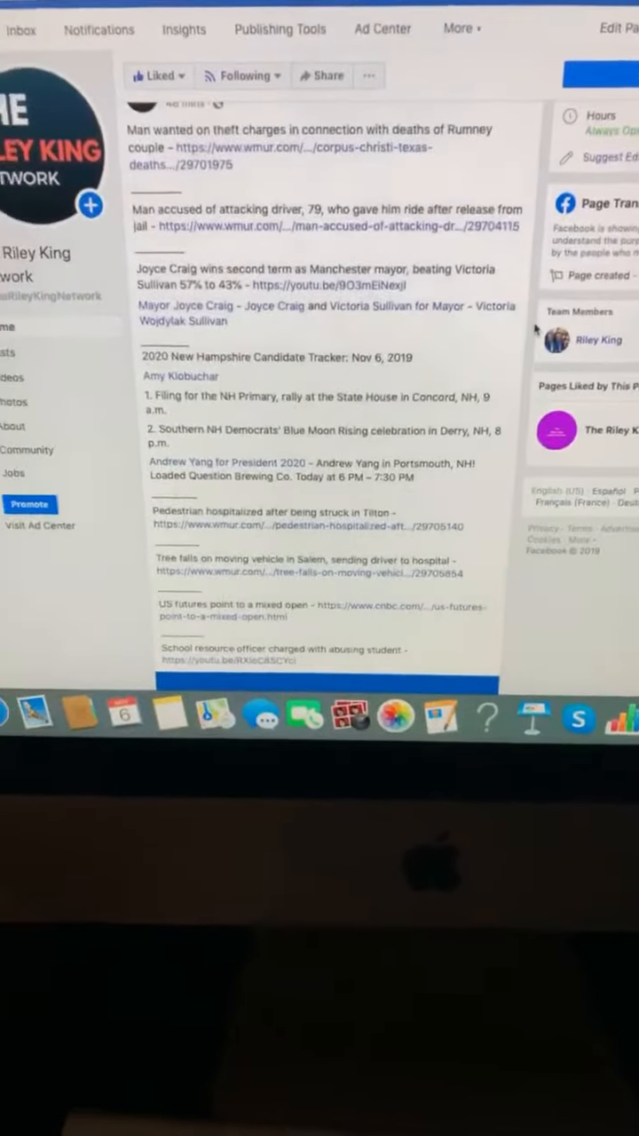